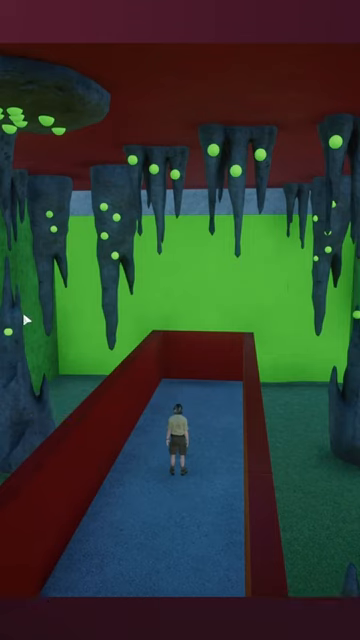
mouse_move(260, 384)
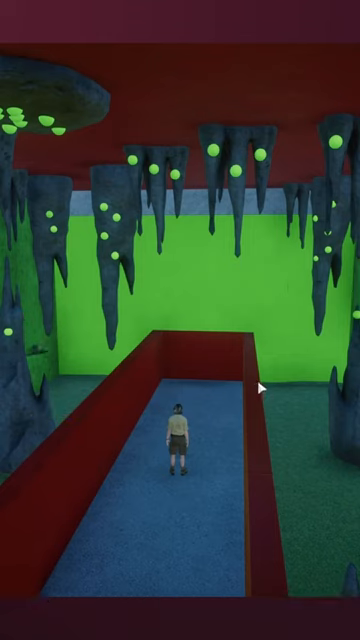